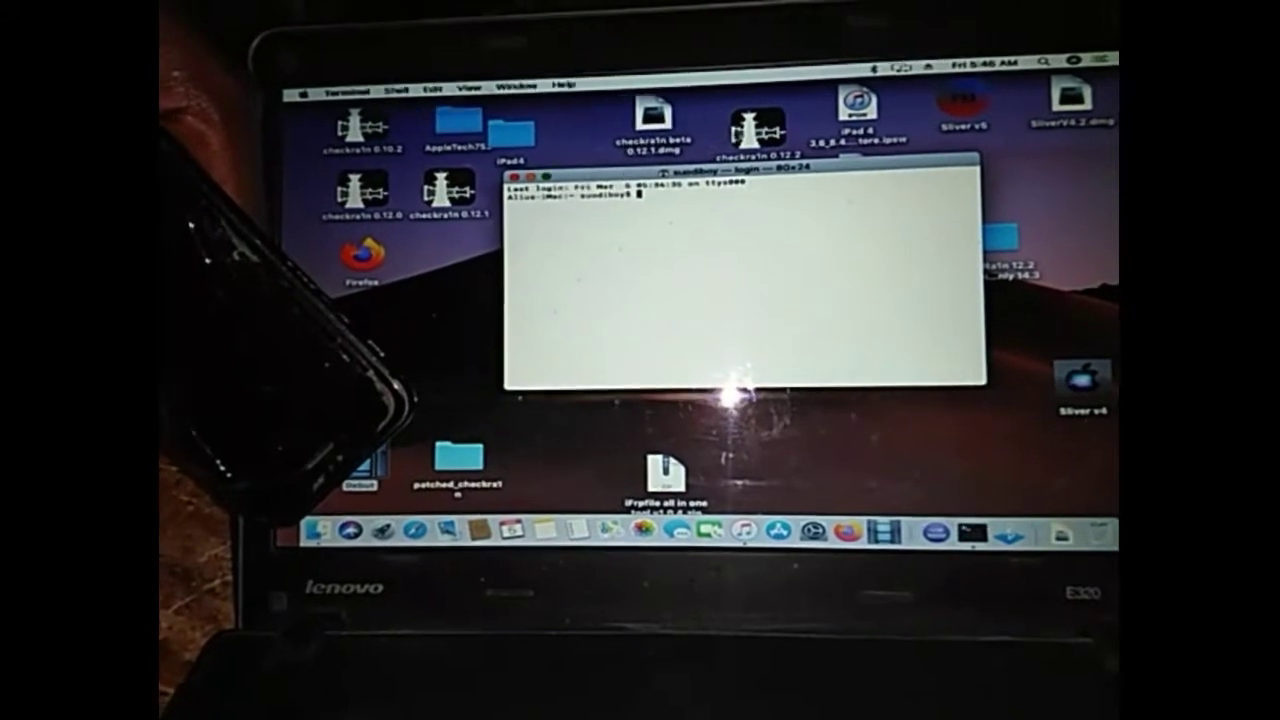
- Show Package Contents of the checkra1n 0.12.2 app on the desktop
right_click(745, 120)
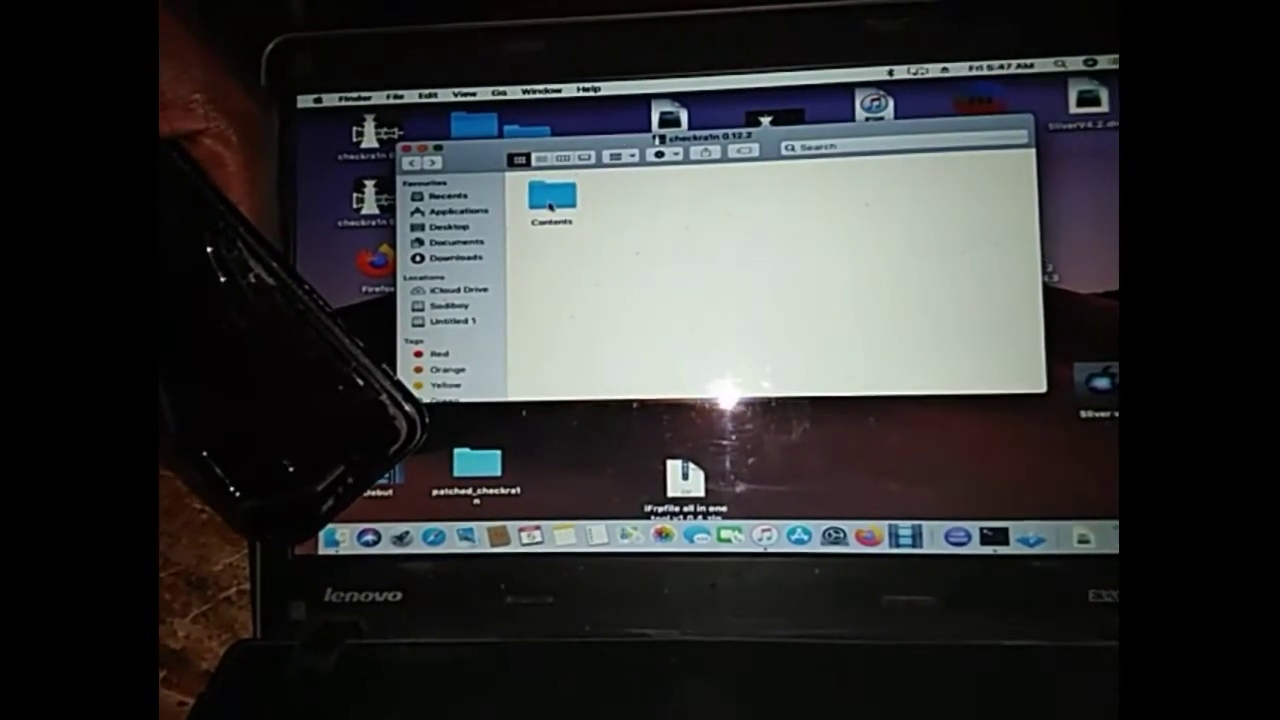
- Enter the Contents folder to reveal Info.plist, MacOS and Resources
click(550, 205)
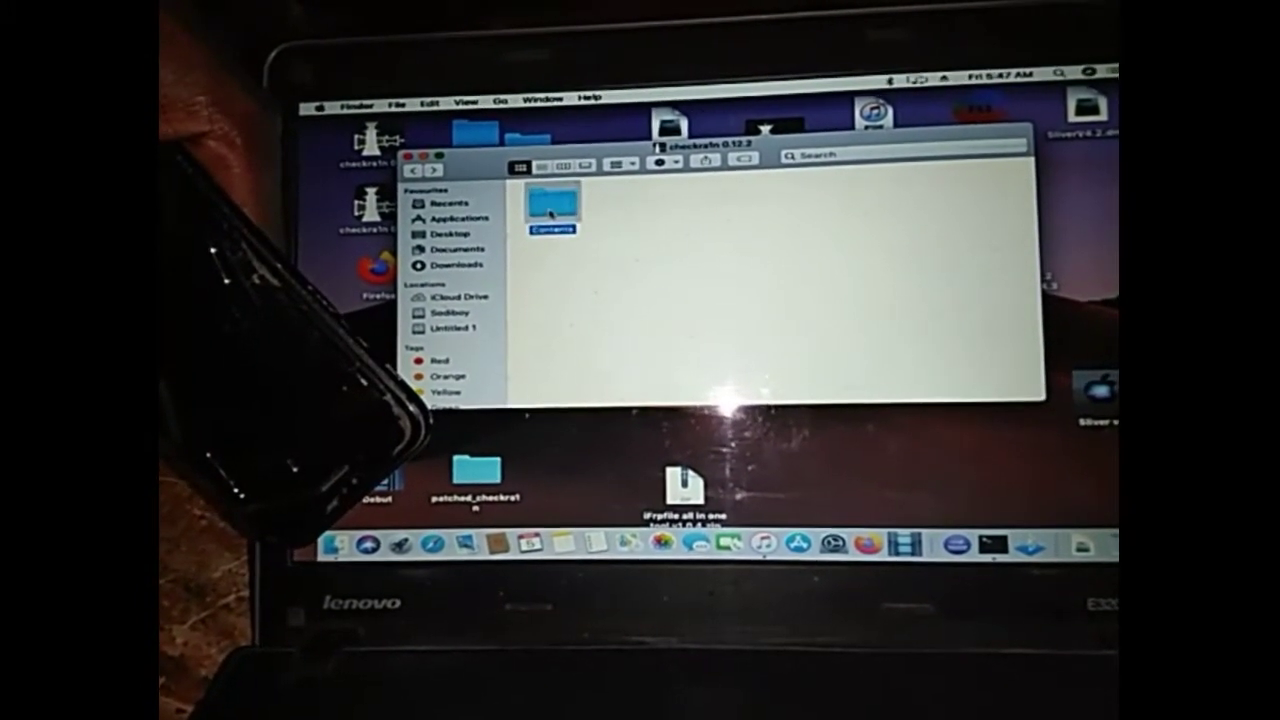
double_click(555, 205)
text(cd)
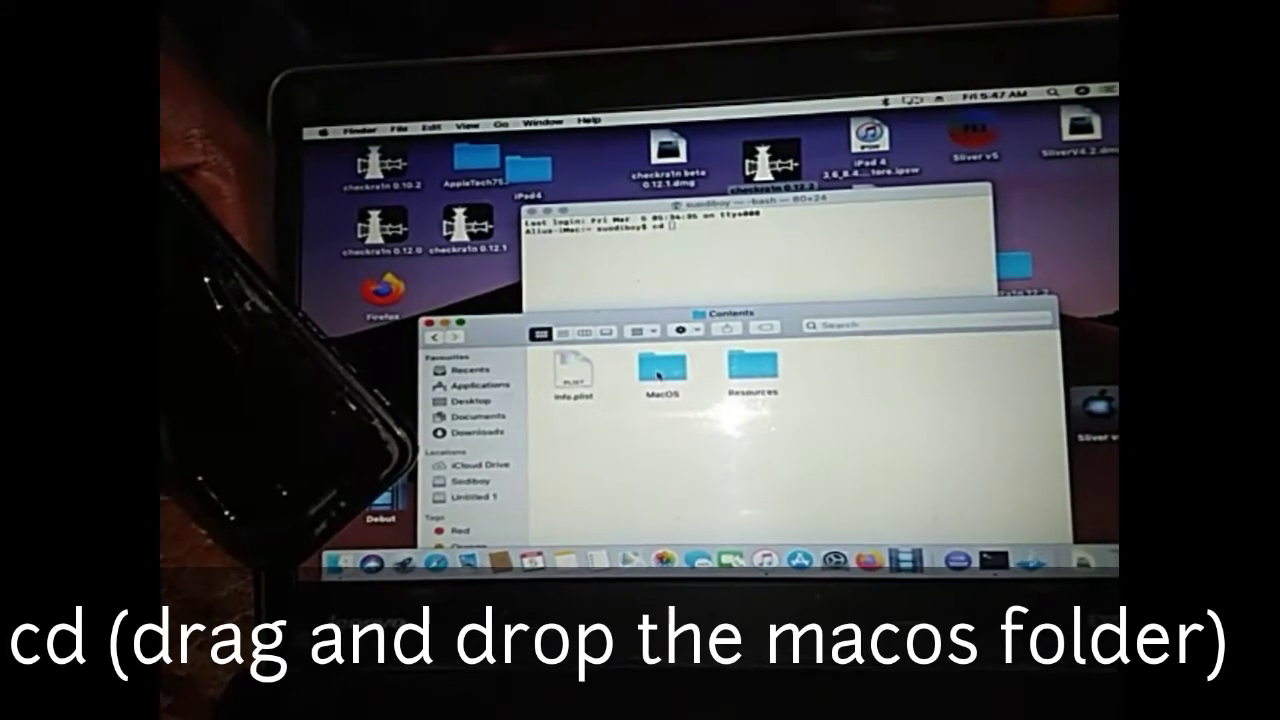
- cd into the app's MacOS folder by dragging it into Terminal, then run ./checkra1n -c
drag(661, 375, 730, 270)
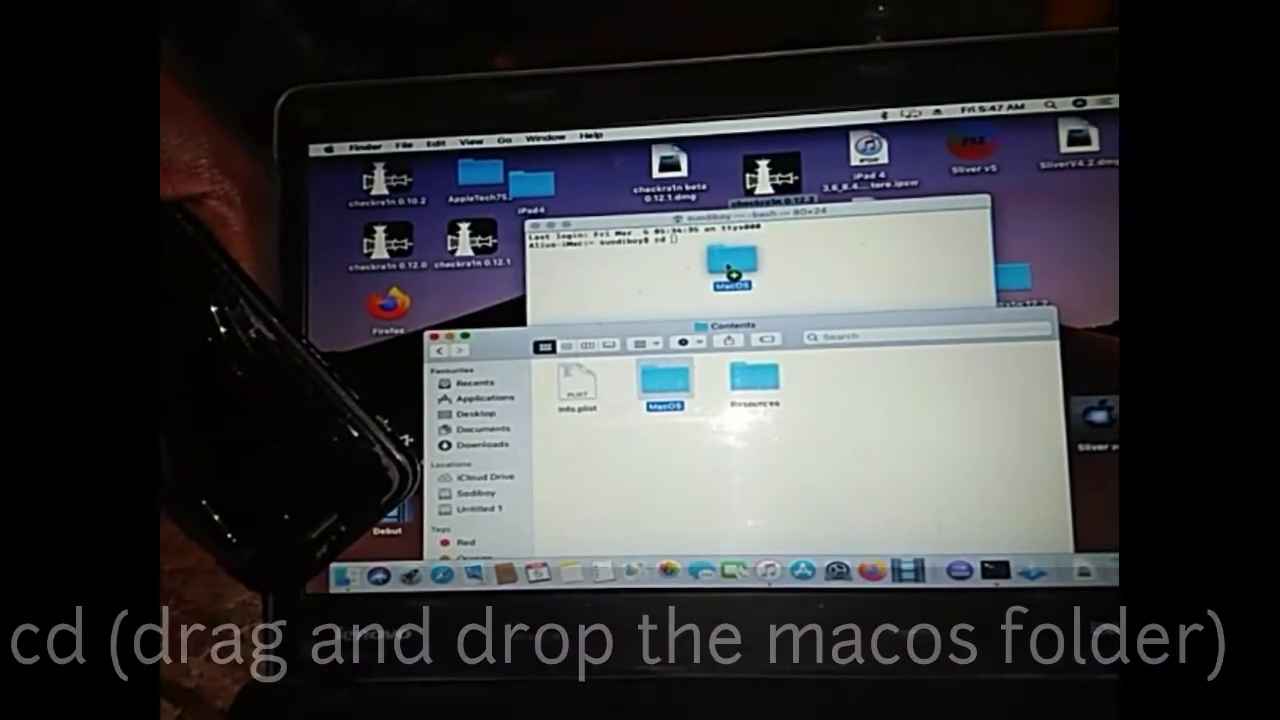
drag(660, 400, 735, 235)
text(./checkra1n -c)
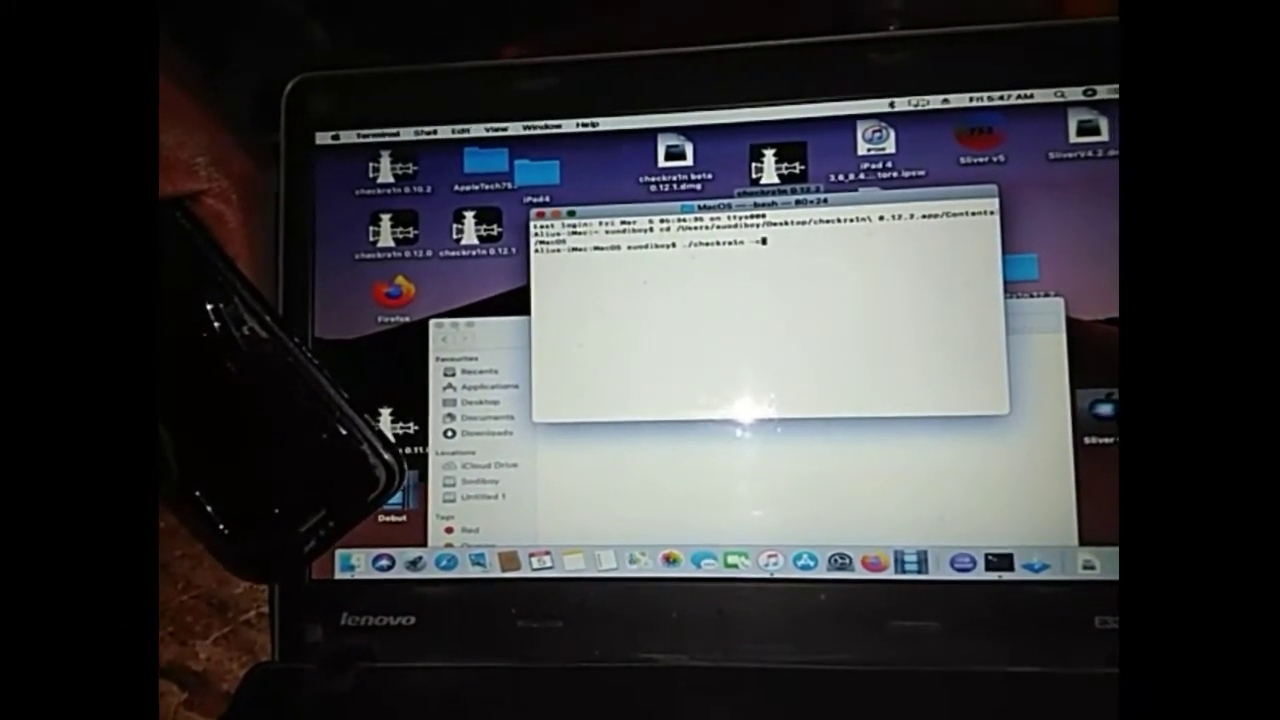
key(Return)
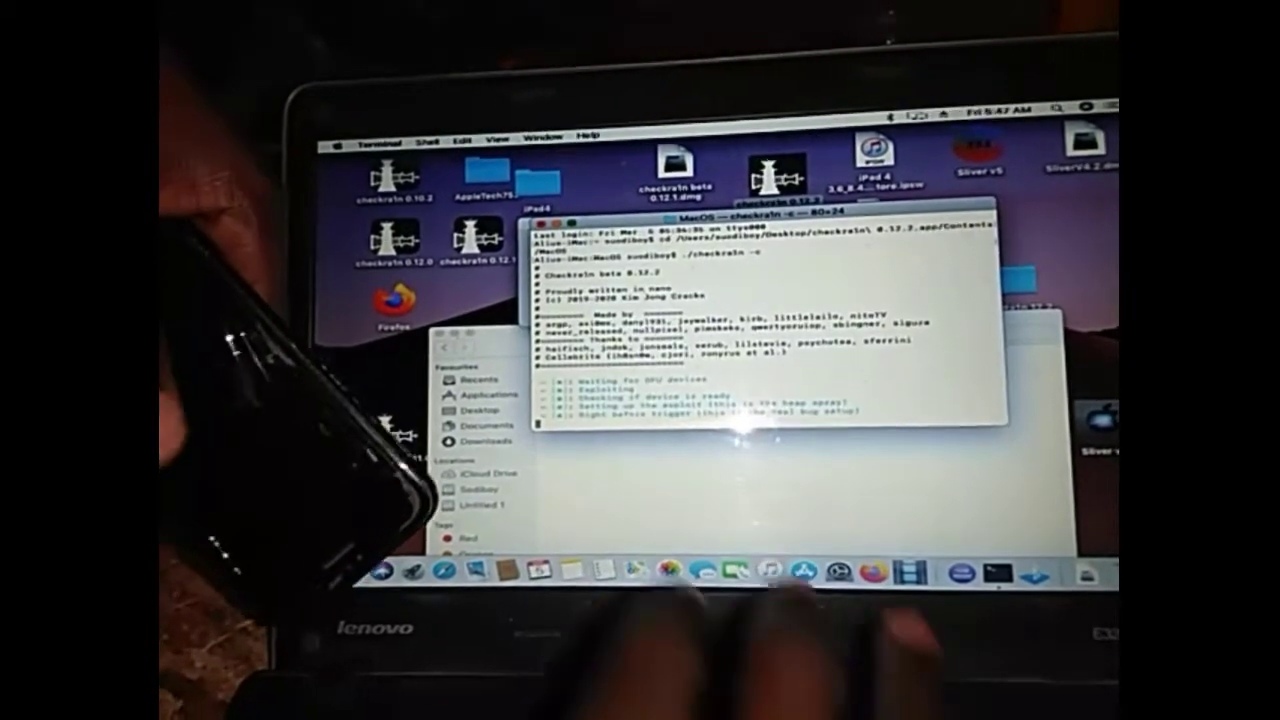